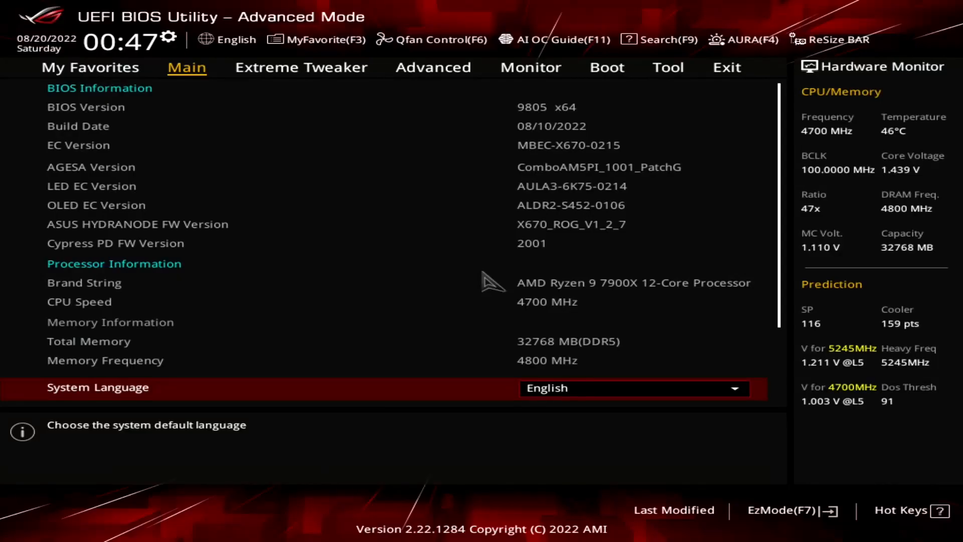
Set Ai Overclock Tuner to EXPO II in Extreme Tweaker, loading the DDR5-6400 profile.
click(300, 68)
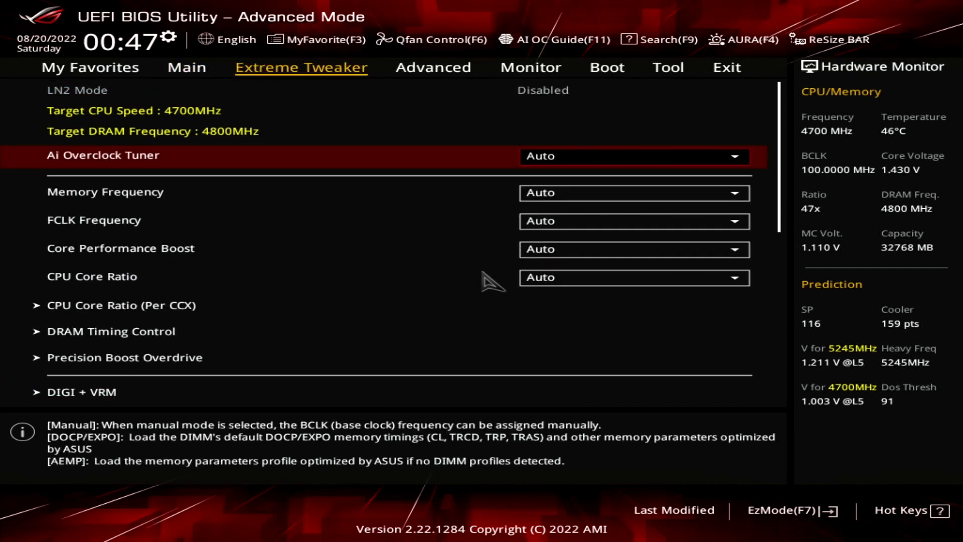
click(634, 156)
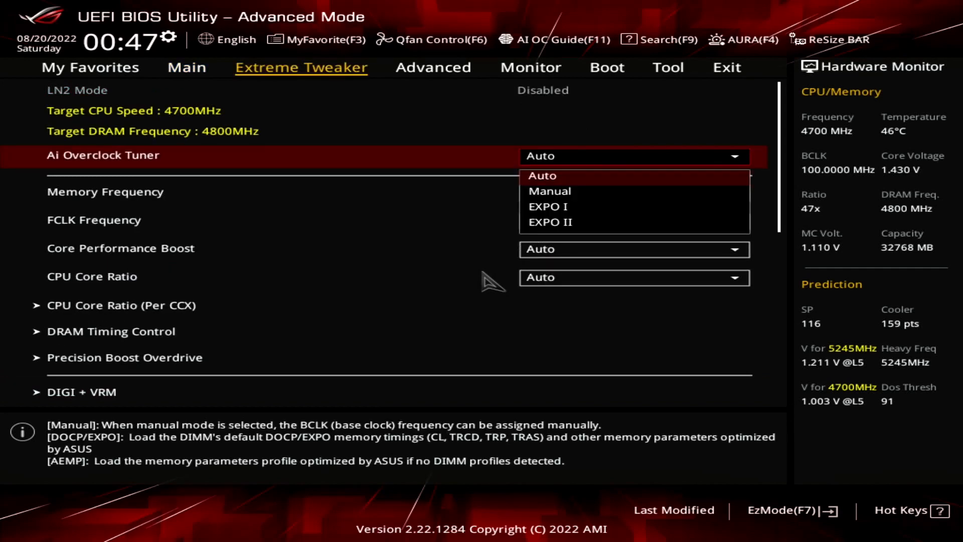
click(549, 222)
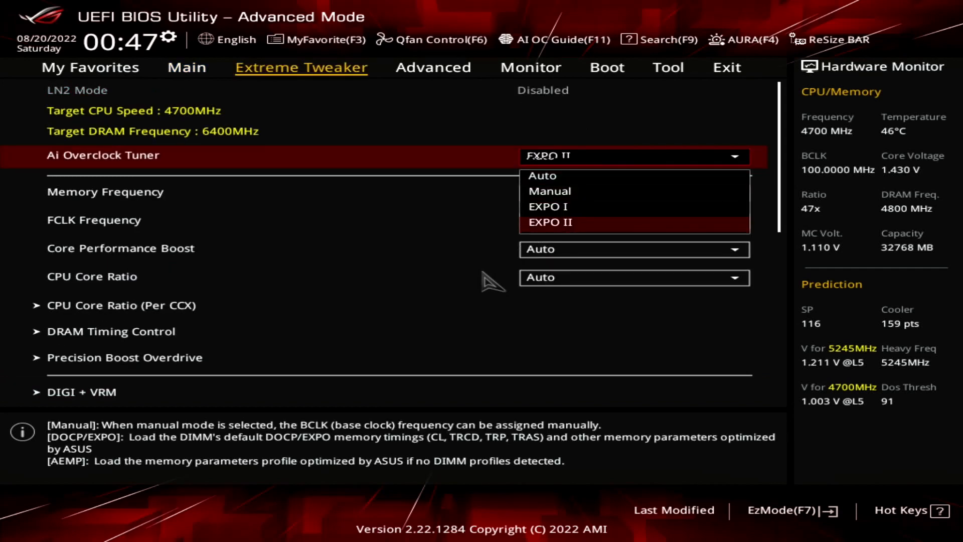
click(549, 222)
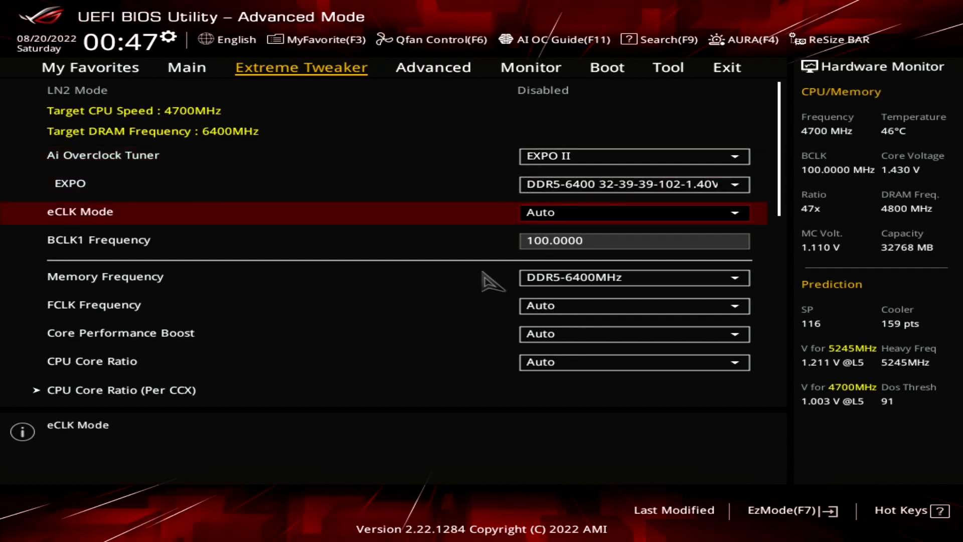
Set eCLK Mode to asynchronous with BCLK2 Frequency 105.0000, targeting 4935MHz CPU speed.
click(634, 211)
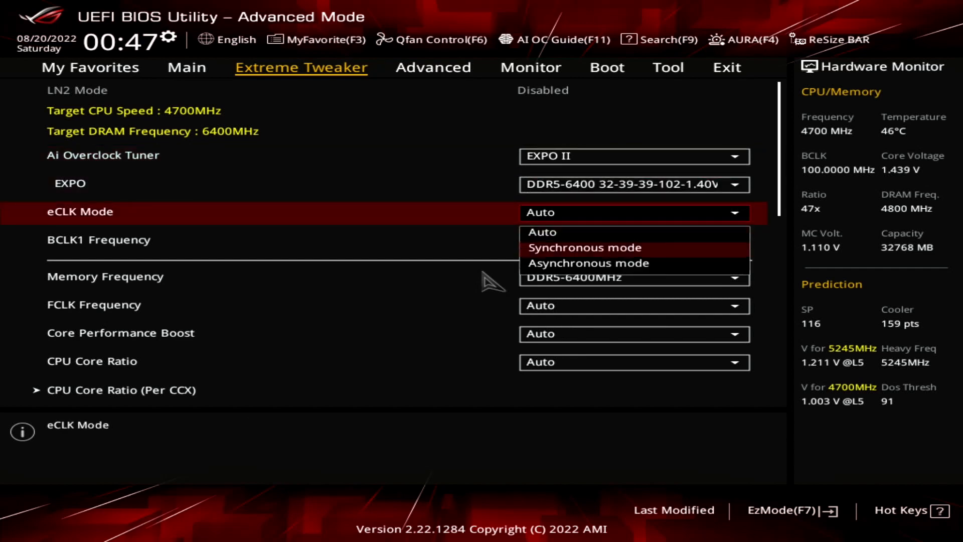
click(588, 263)
text(1)
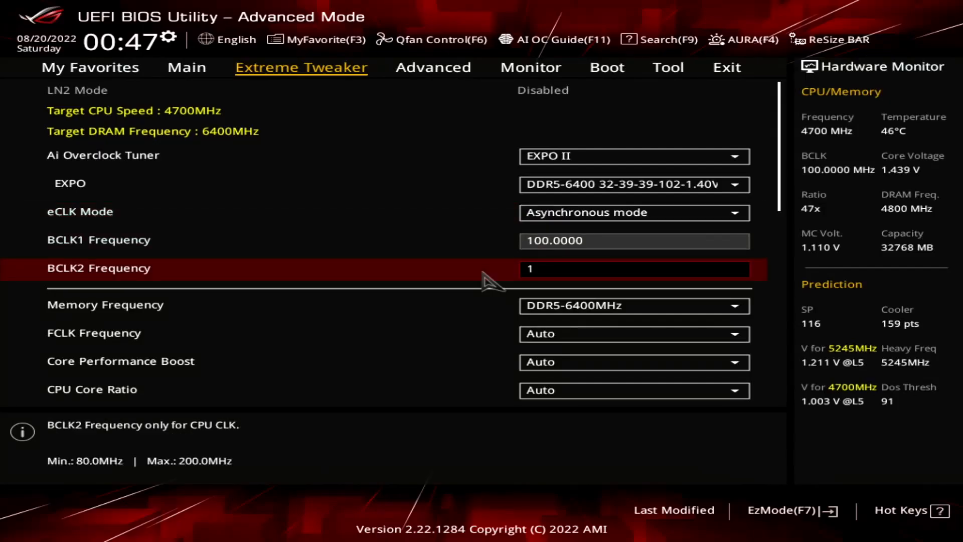
text(05.0000)
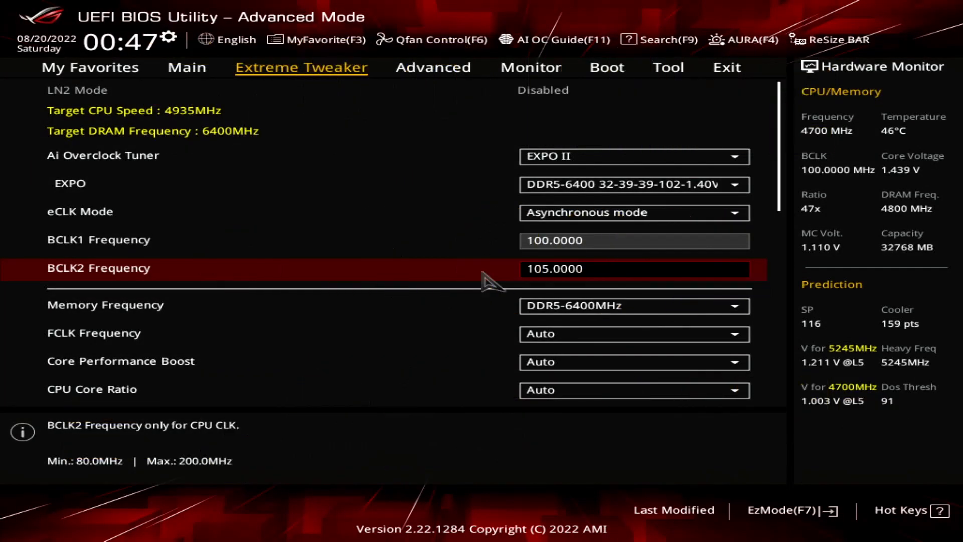
Set Memory Frequency to DDR5-6000MHz.
click(634, 305)
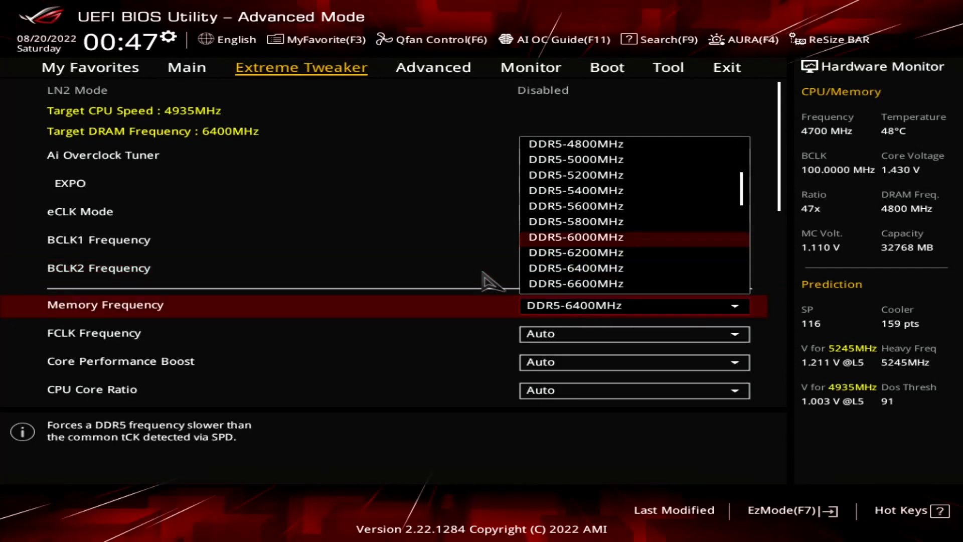
click(574, 236)
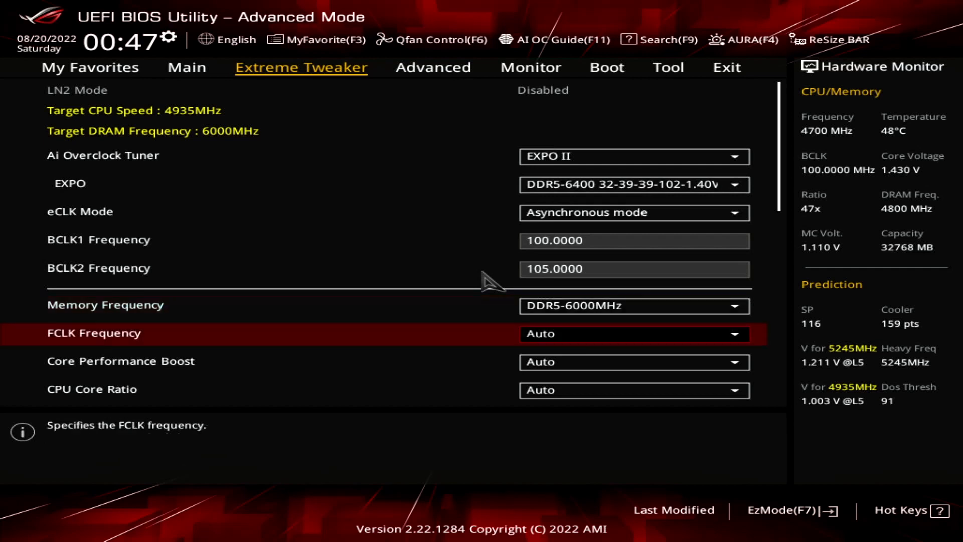
scroll(down, 3)
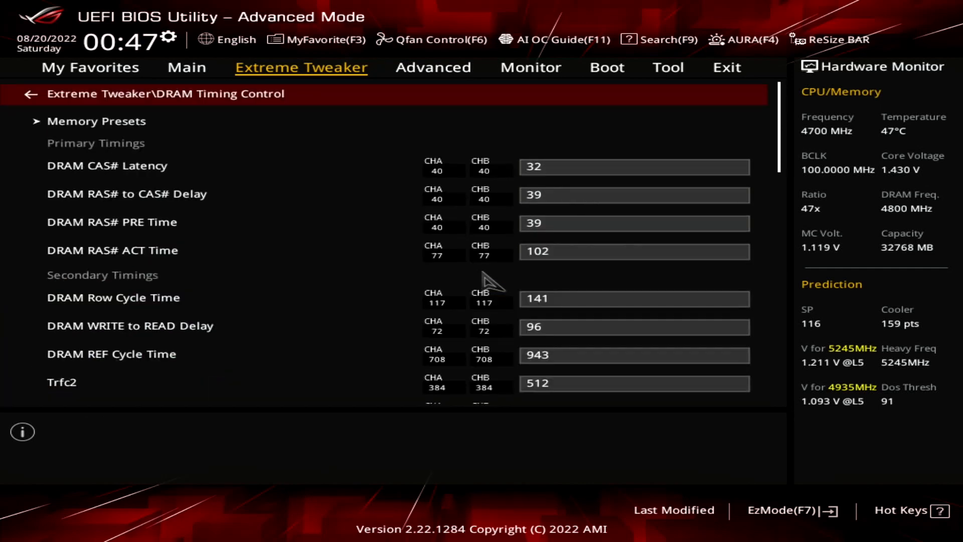
scroll(down, 3)
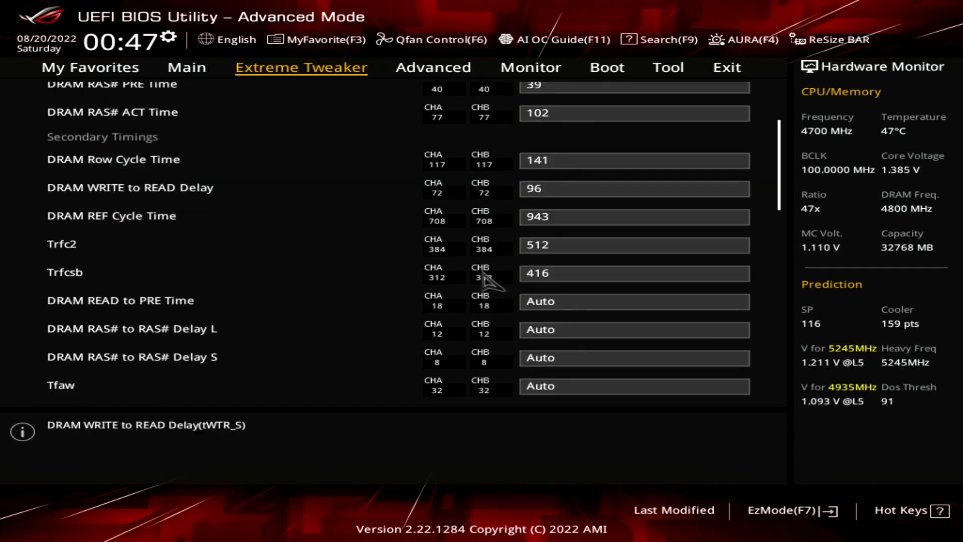
scroll(down, 3)
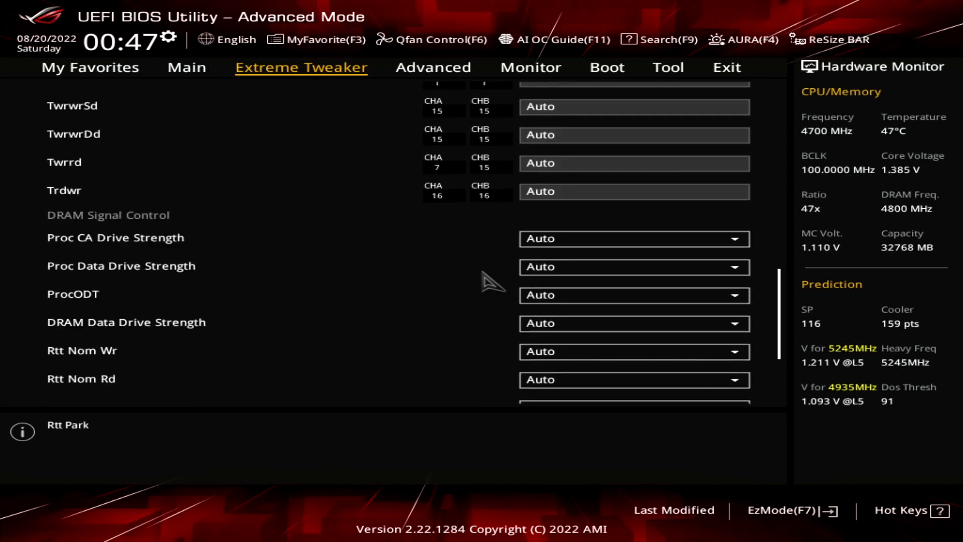
click(635, 359)
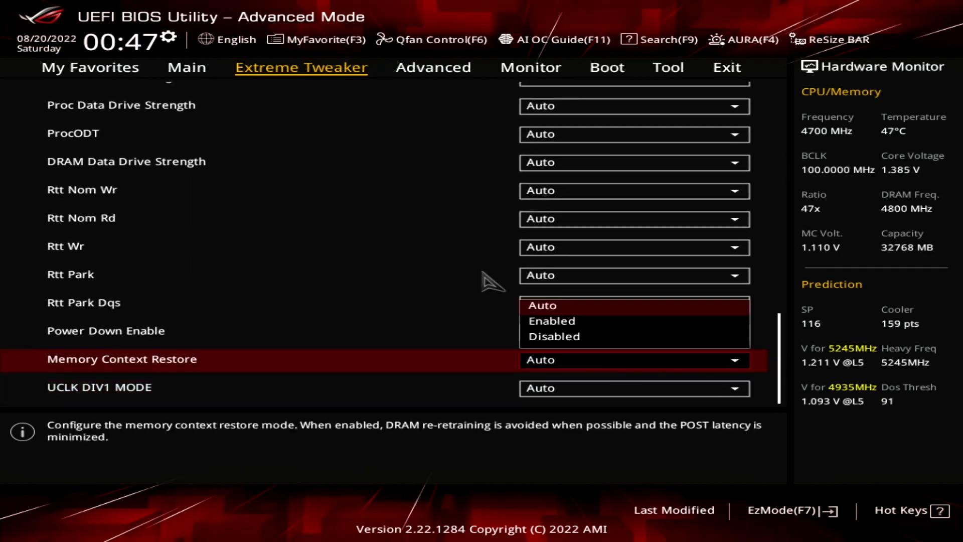
click(553, 336)
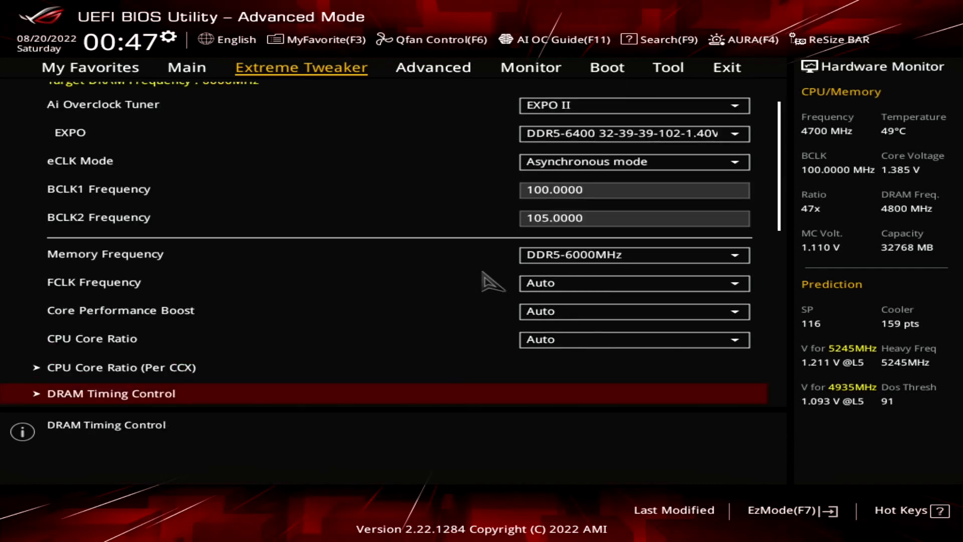
Set Precision Boost Overdrive to Enabled in its submenu.
scroll(down, 3)
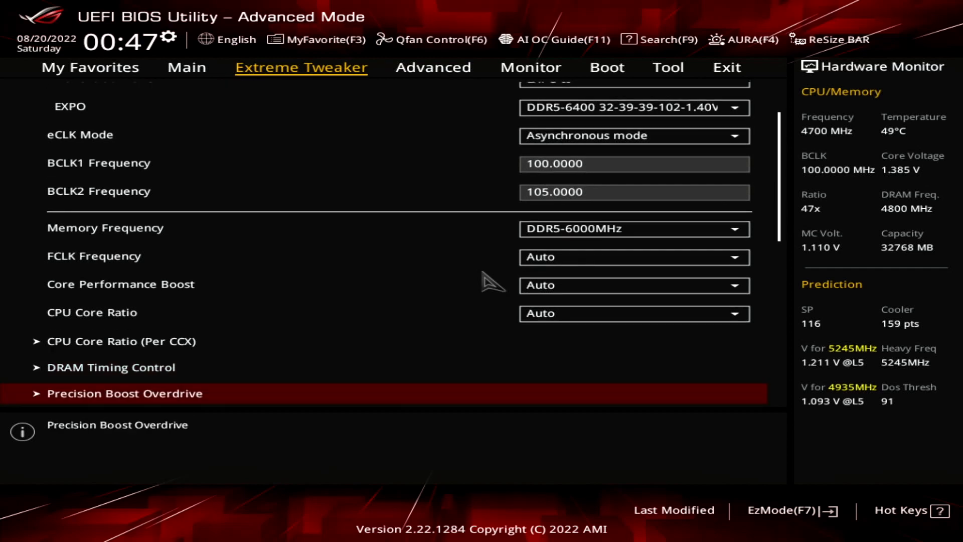
scroll(down, 3)
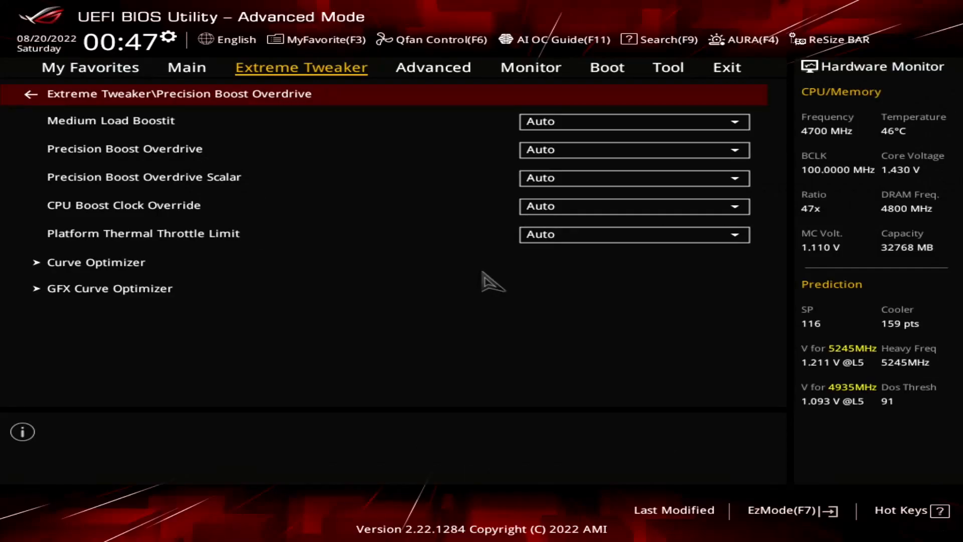
click(632, 149)
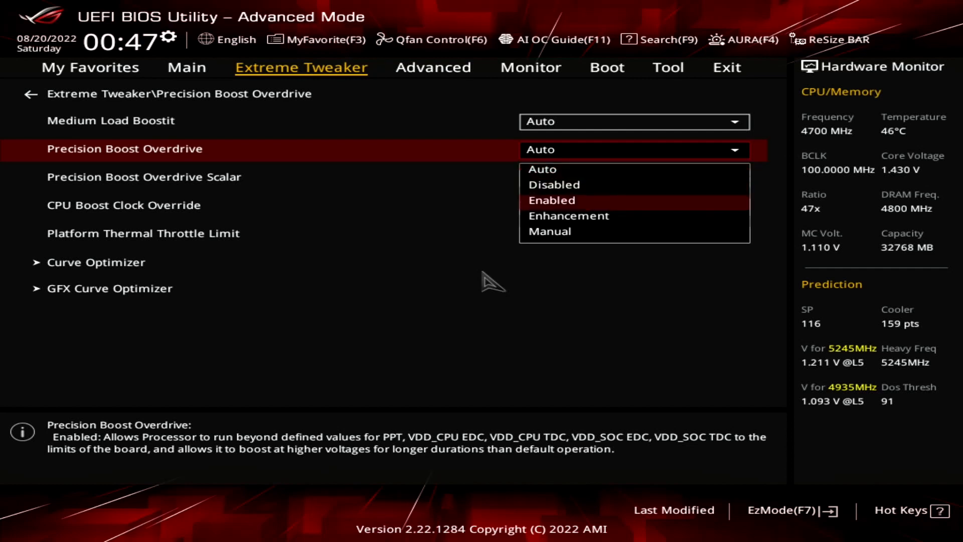
click(551, 200)
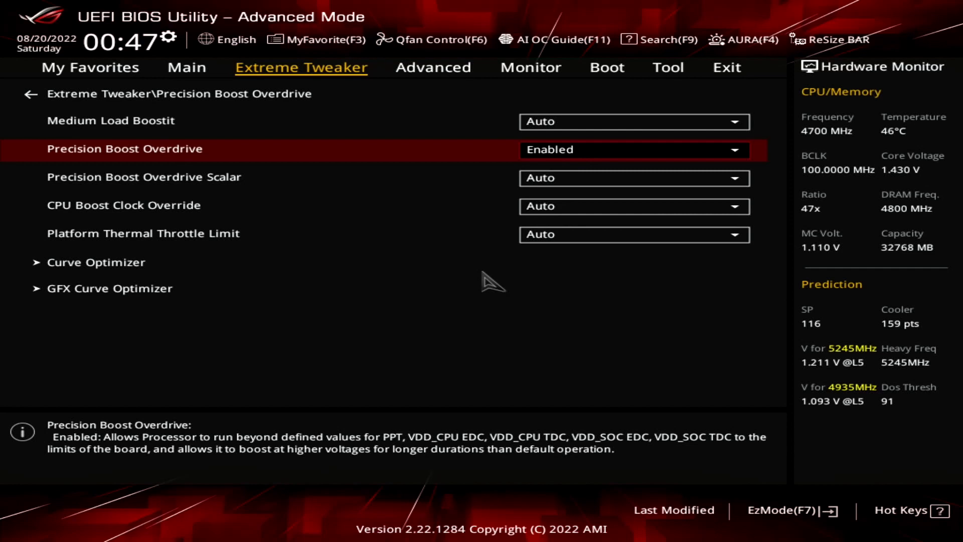
click(634, 205)
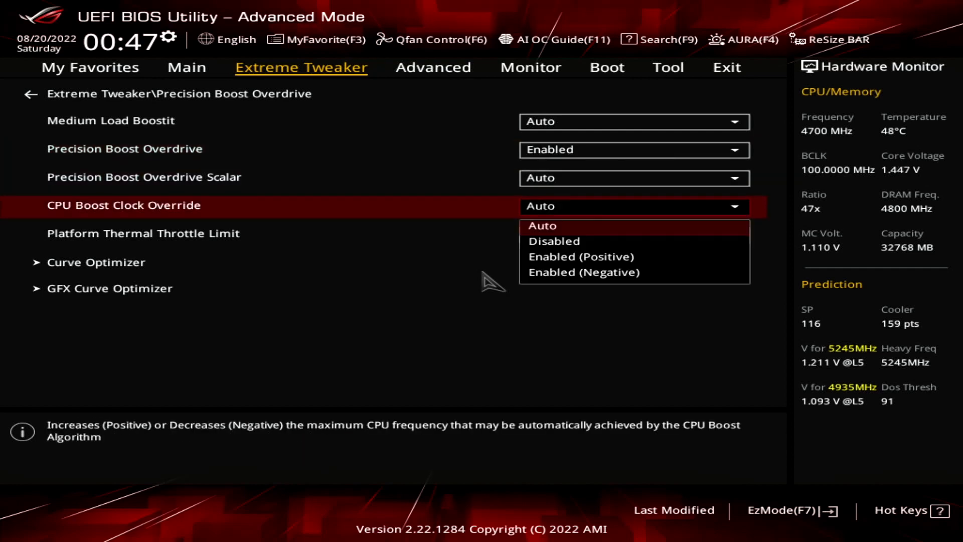
Set CPU Boost Clock Override to Enabled (Negative) with a maximum of 75.
click(583, 272)
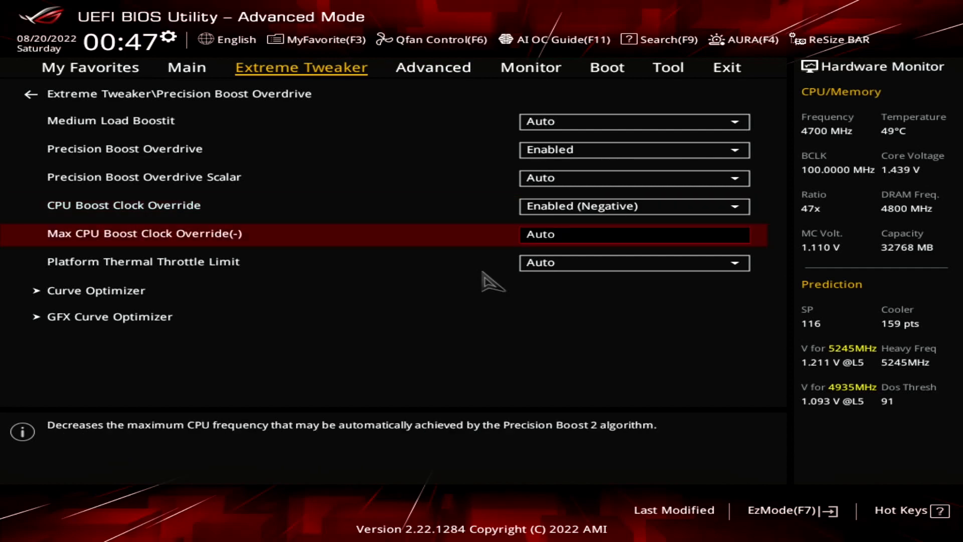
text(75)
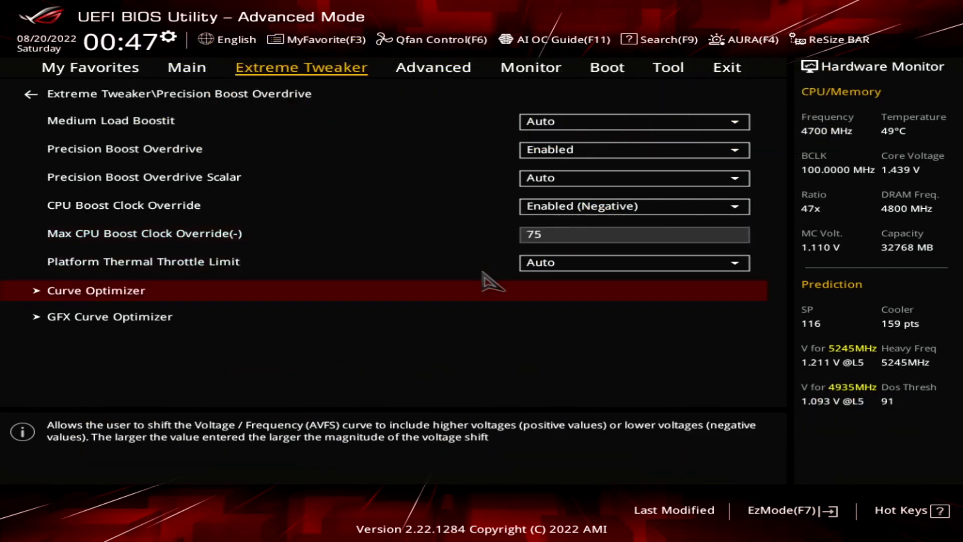
Set Curve Optimizer to Per Core with individual magnitudes, then bring up Save Changes & Reset.
click(95, 291)
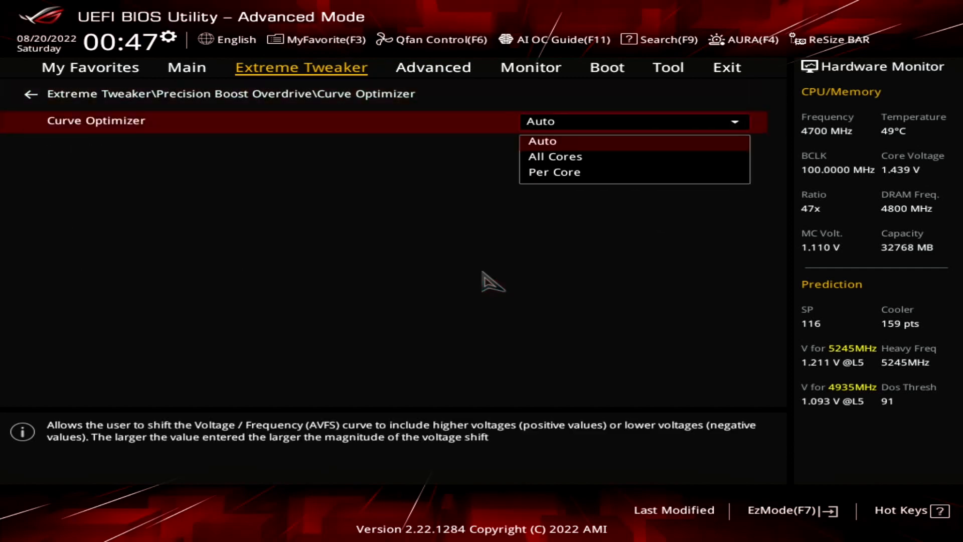
click(553, 172)
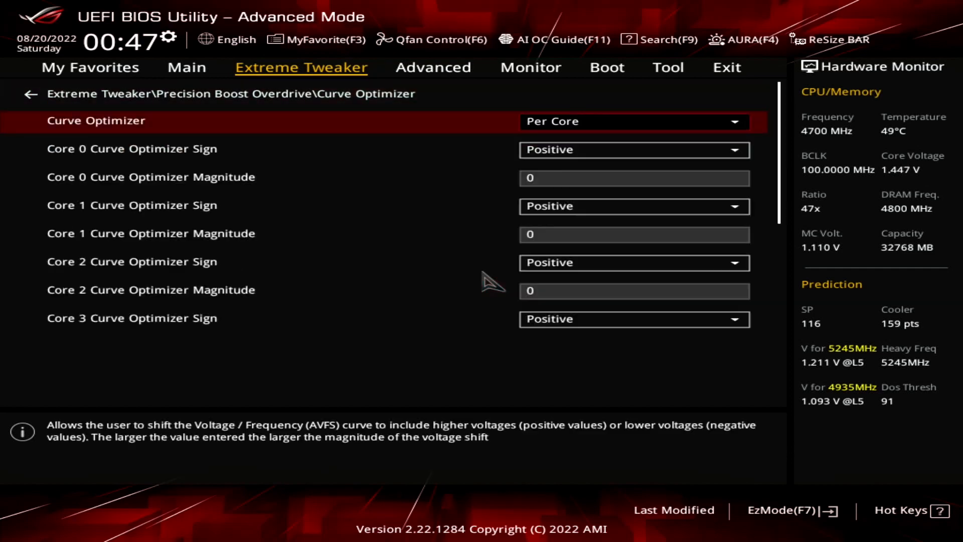
scroll(down, 3)
text(21)
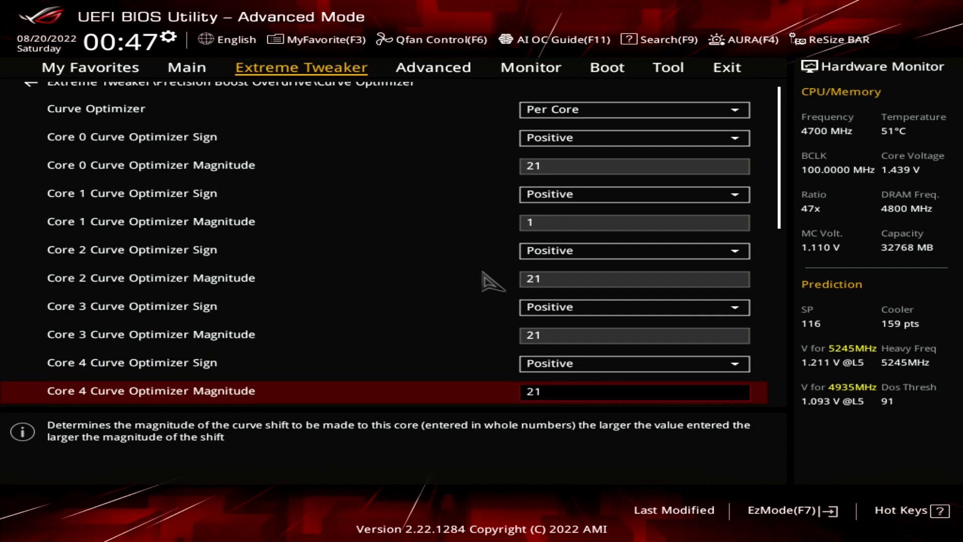
scroll(down, 3)
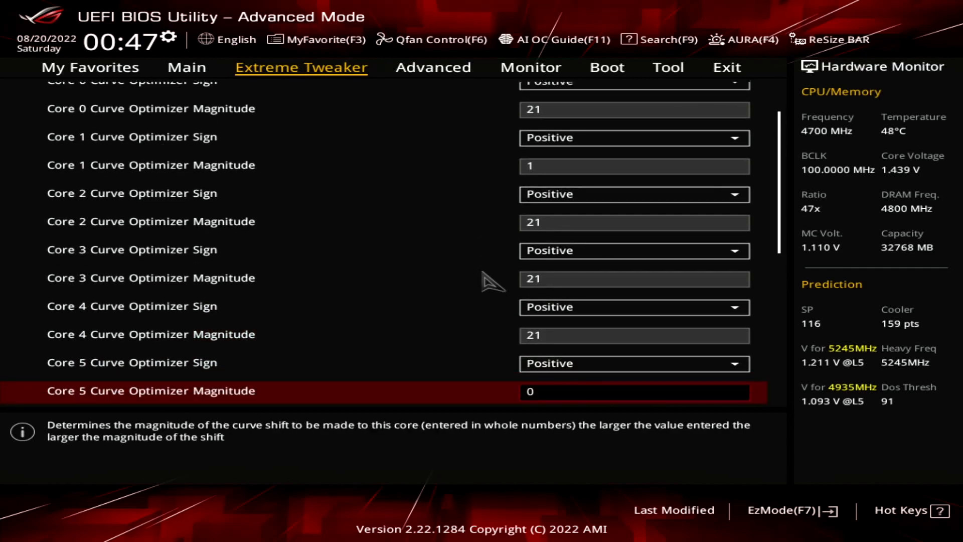
scroll(down, 3)
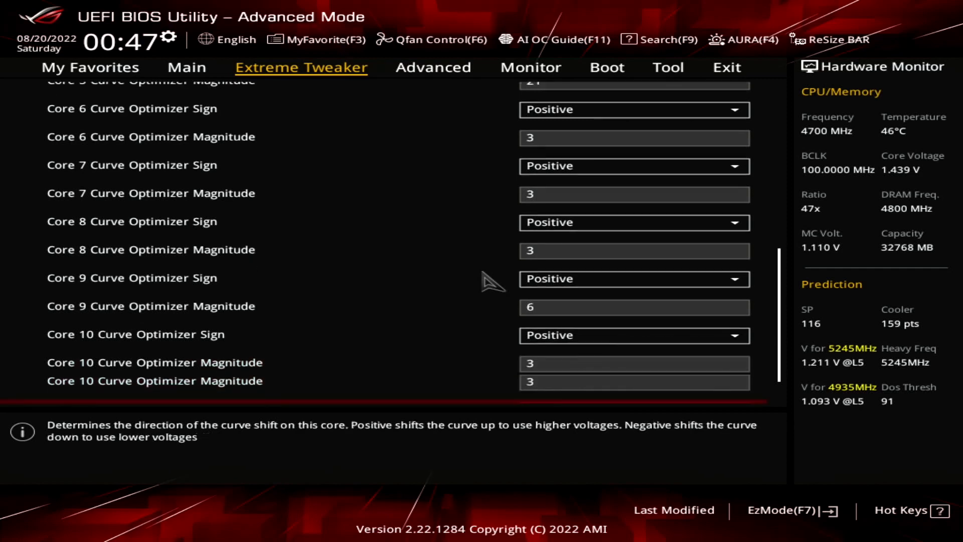
scroll(down, 3)
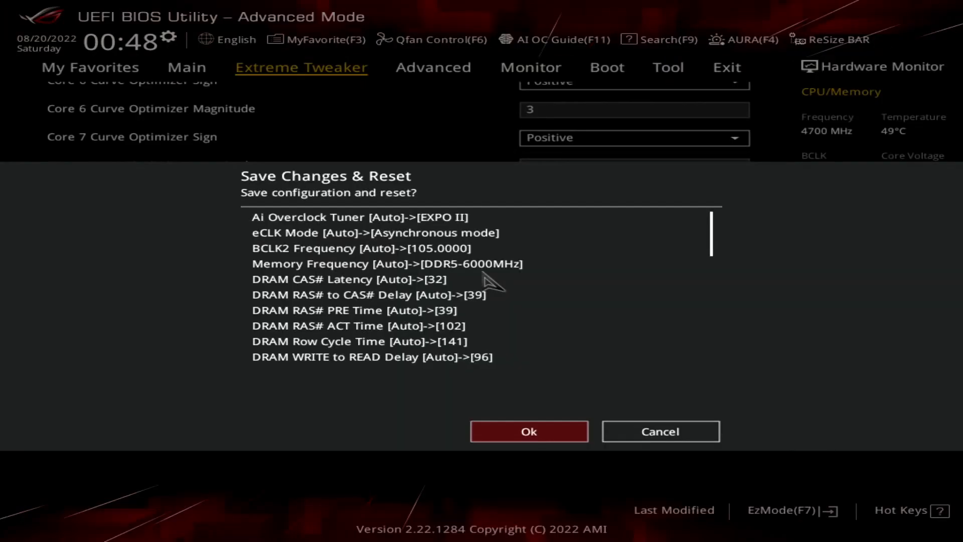
click(528, 430)
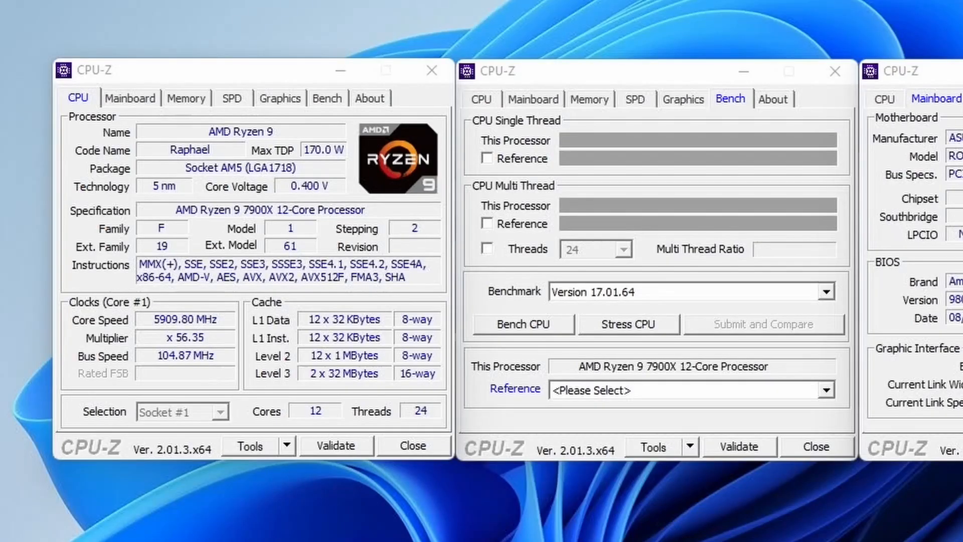